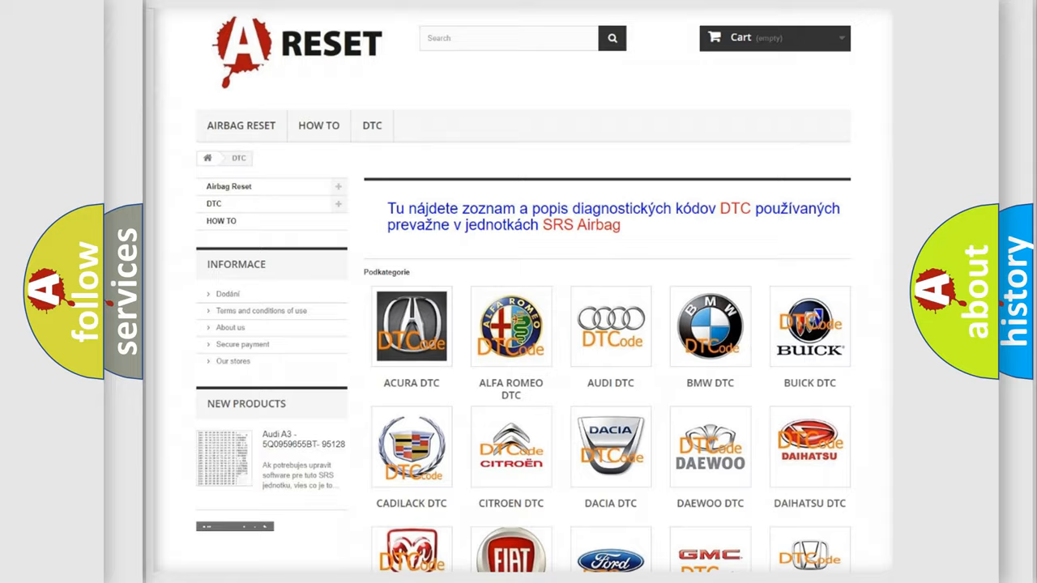
Scroll the Chevrolet DTC list from B0002 down to code B0081:00.
scroll(down, 3)
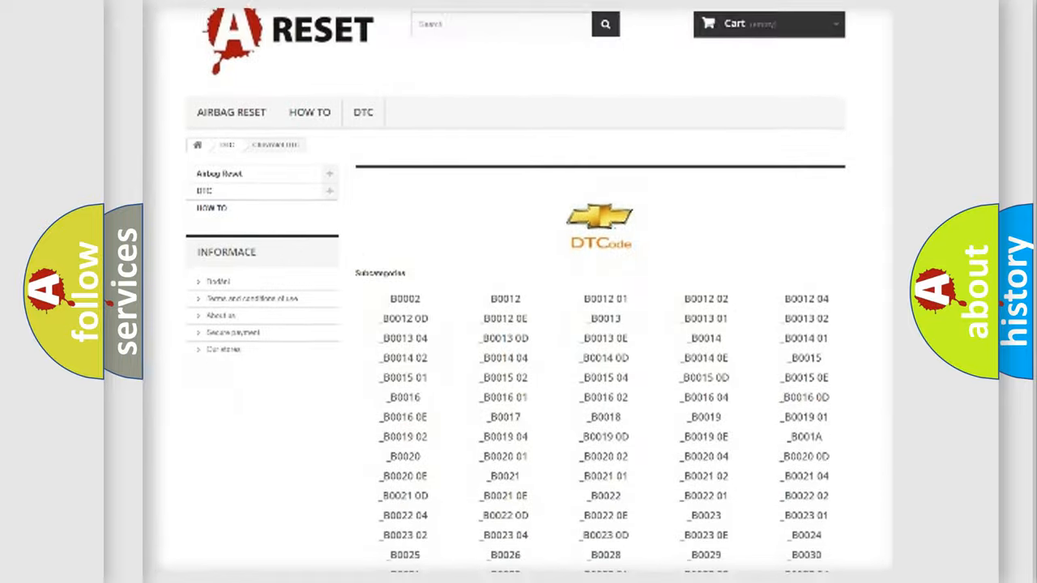
scroll(down, 3)
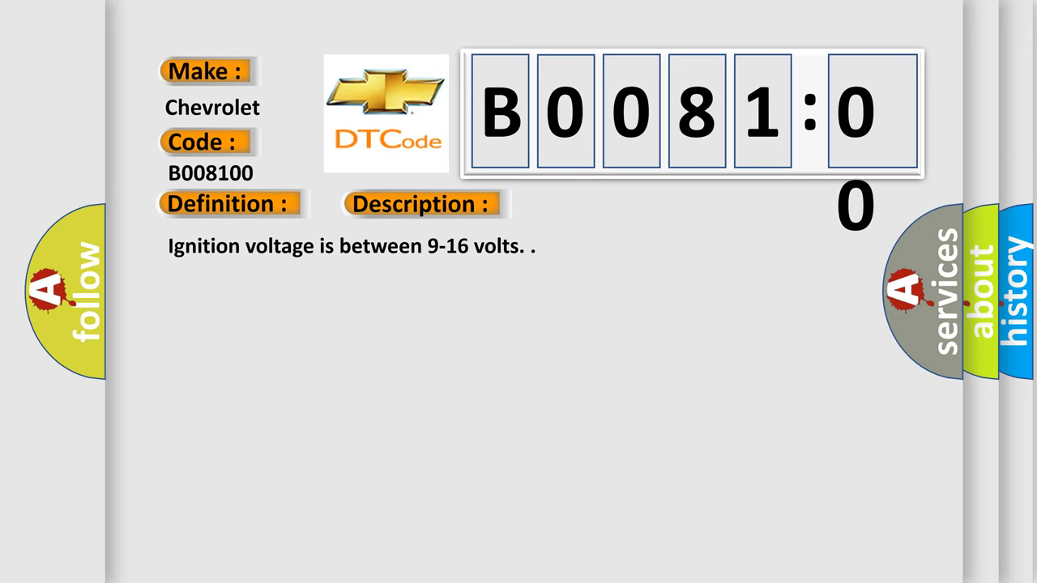
Open Chevrolet code B008100 to view its passenger presence module fault cause.
click(595, 204)
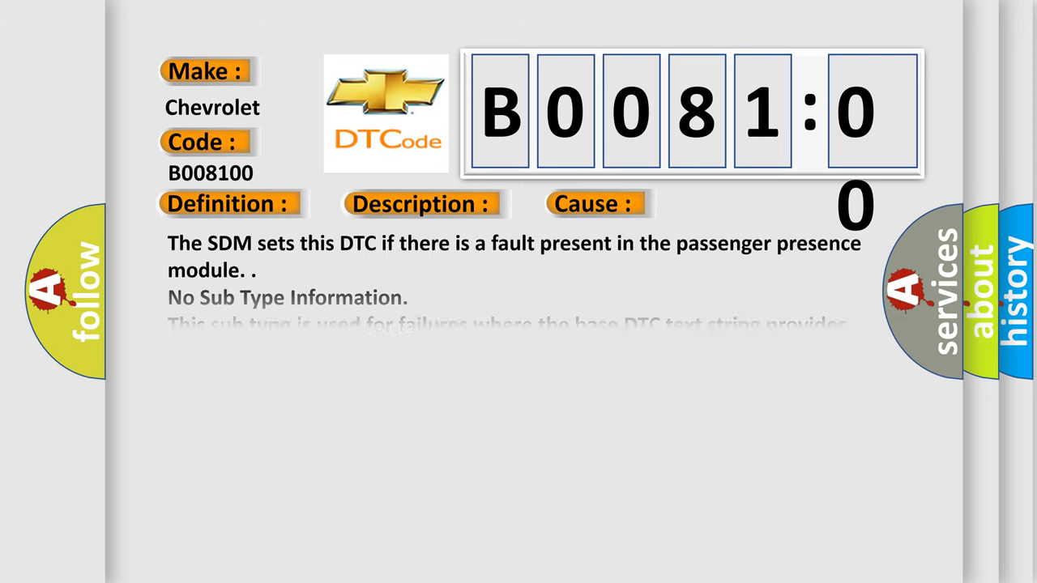